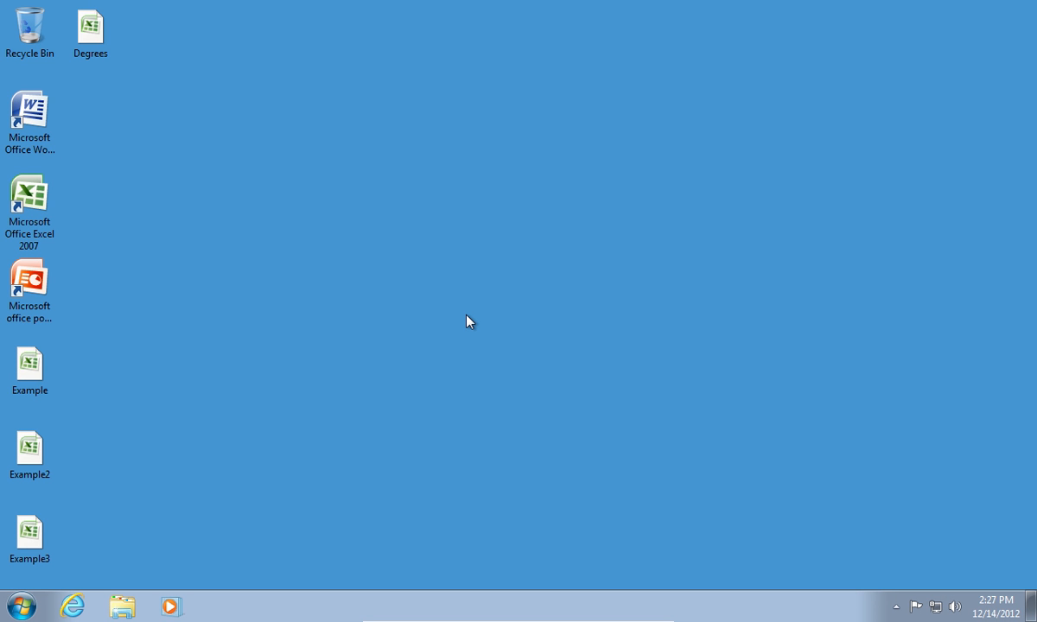
mouse_move(293, 218)
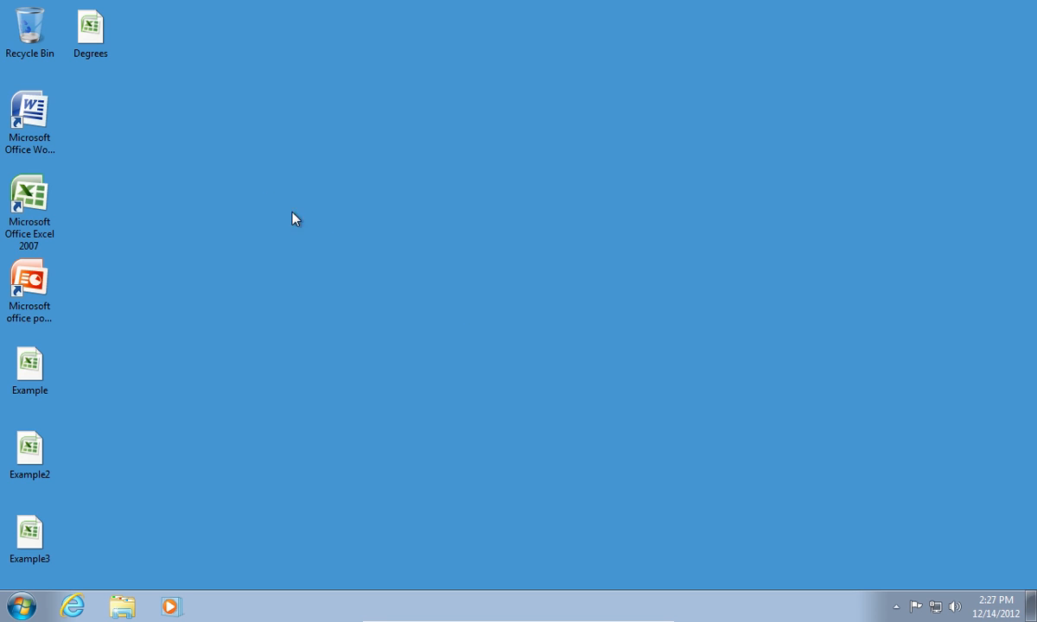
Open the Degrees workbook from its desktop icon
double_click(90, 26)
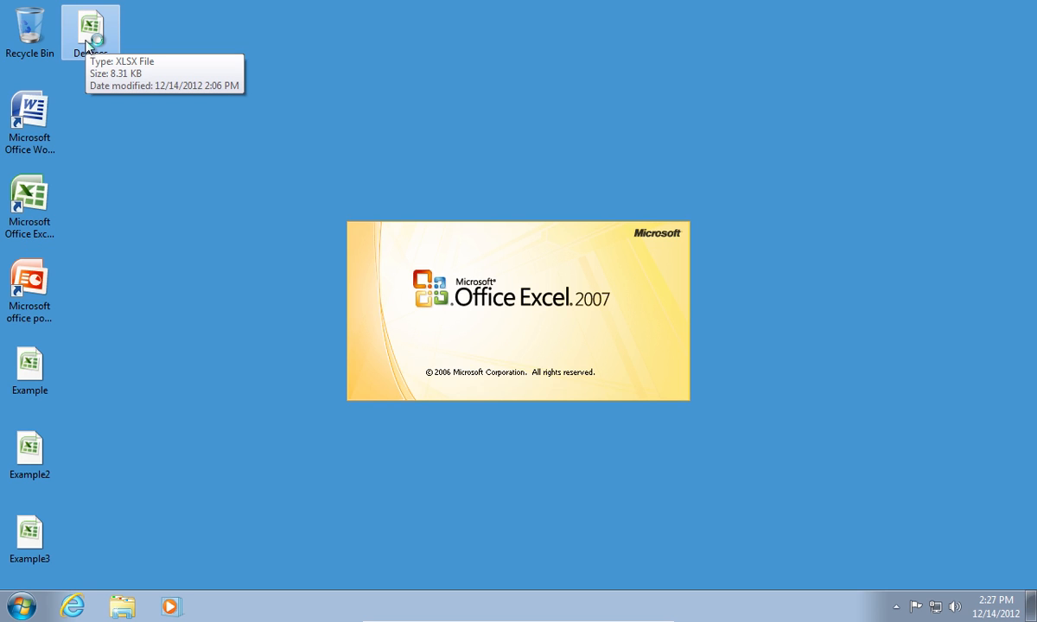
double_click(90, 26)
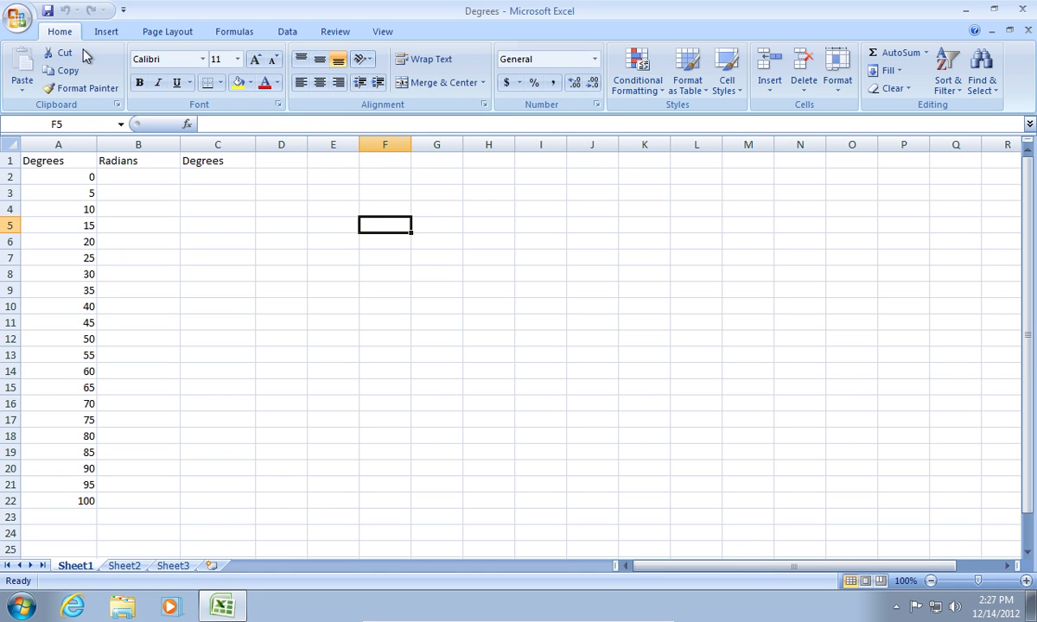
mouse_move(117, 183)
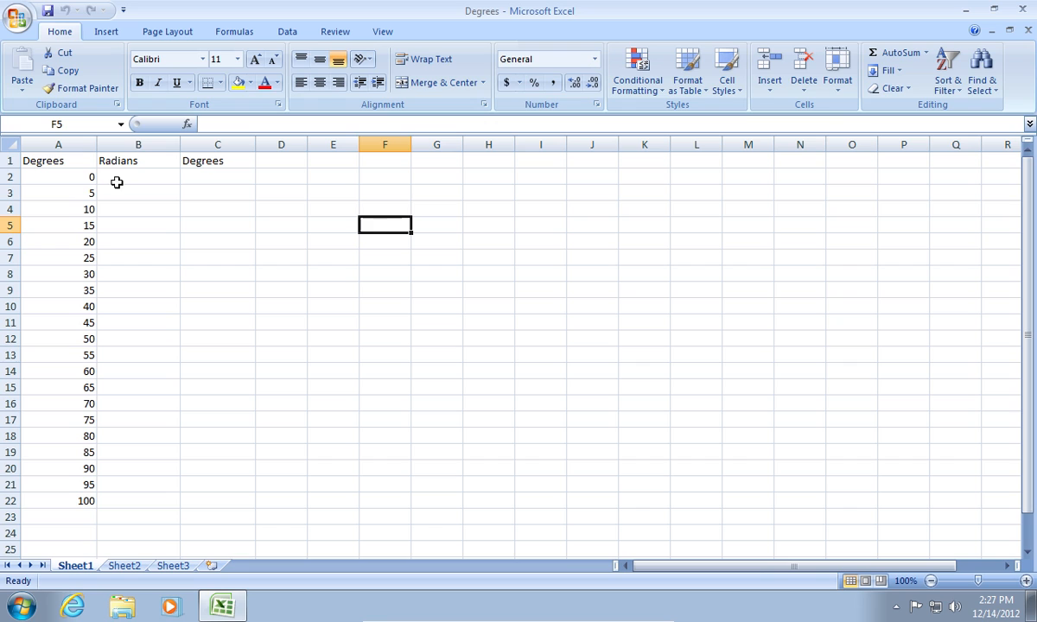
Enter =A2*PI()/180 in B2 to convert the first degree value to radians
click(138, 176)
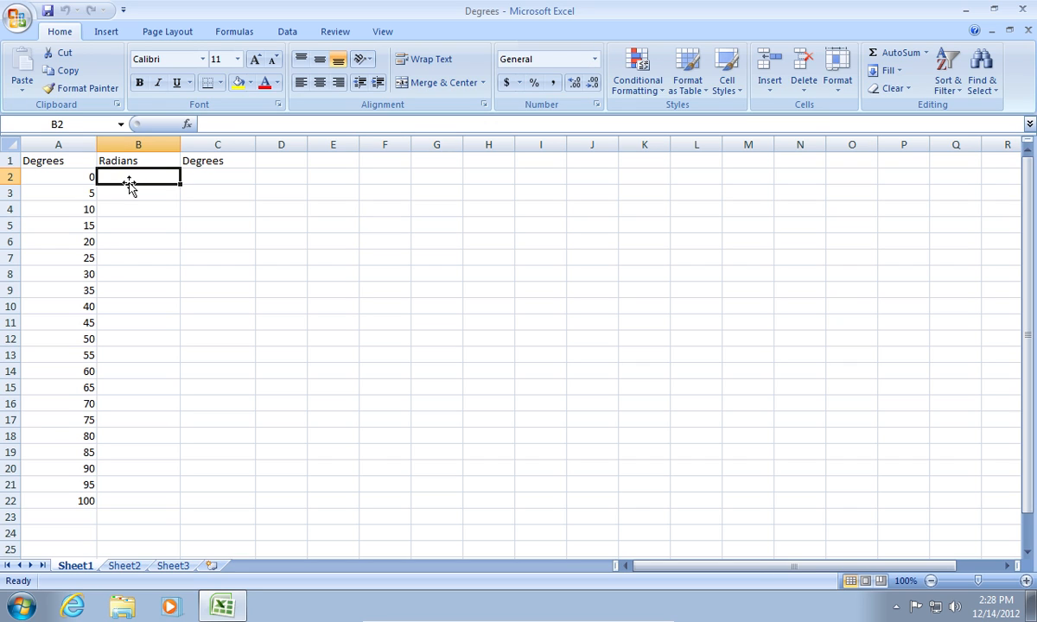
text(=)
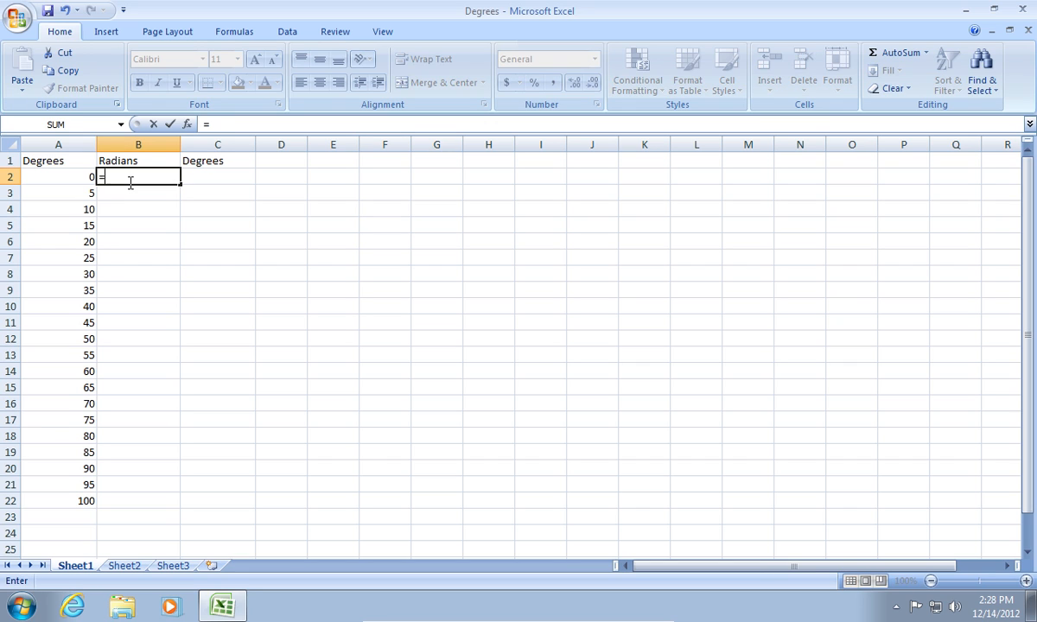
click(59, 176)
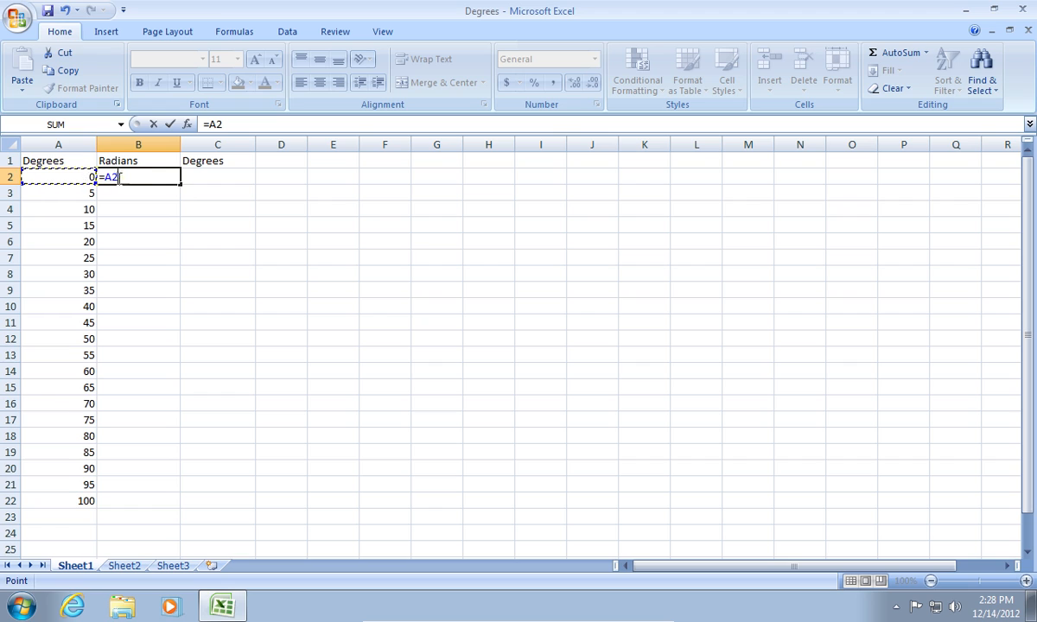
text(*)
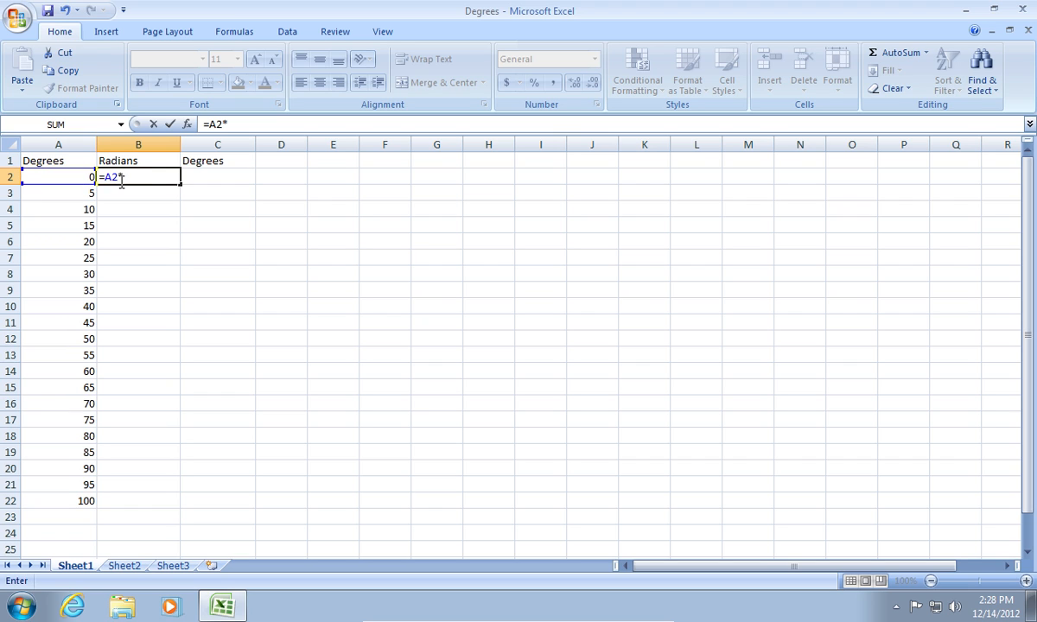
text(p)
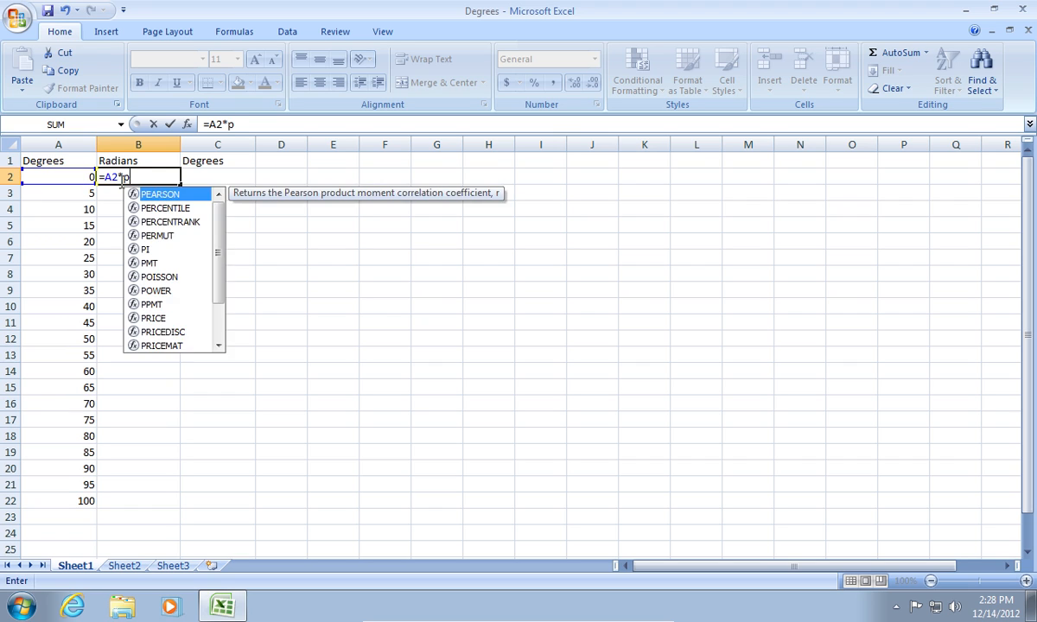
text(i()
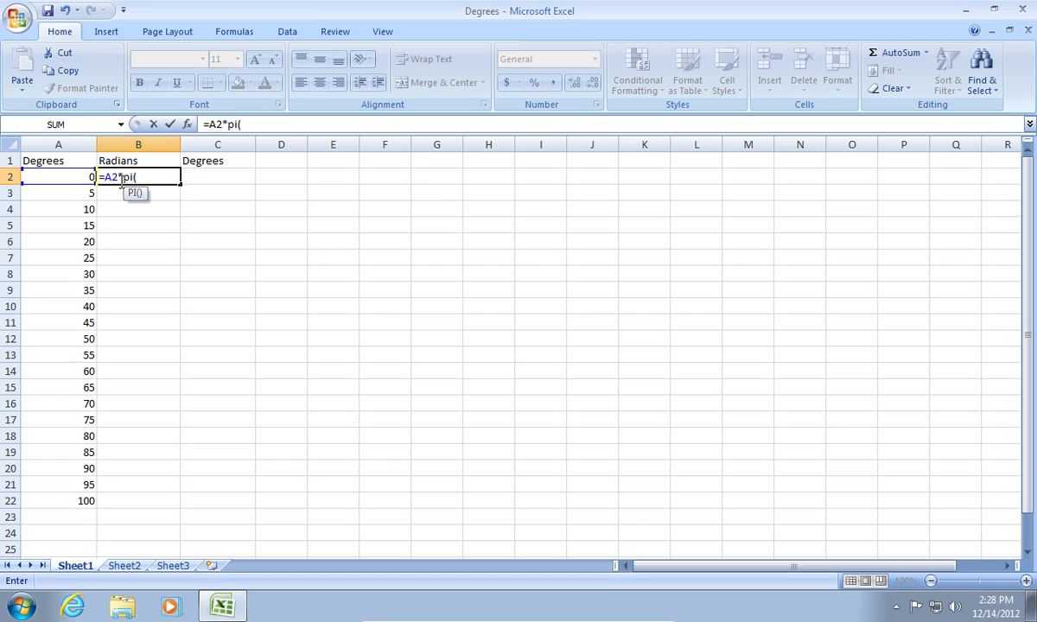
text()/)
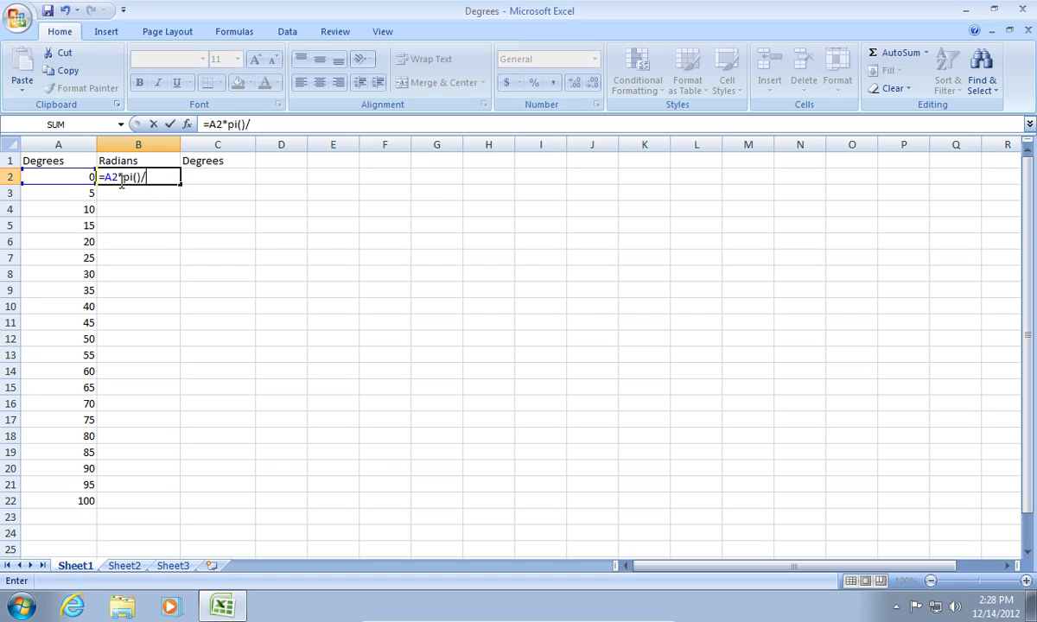
text(180)
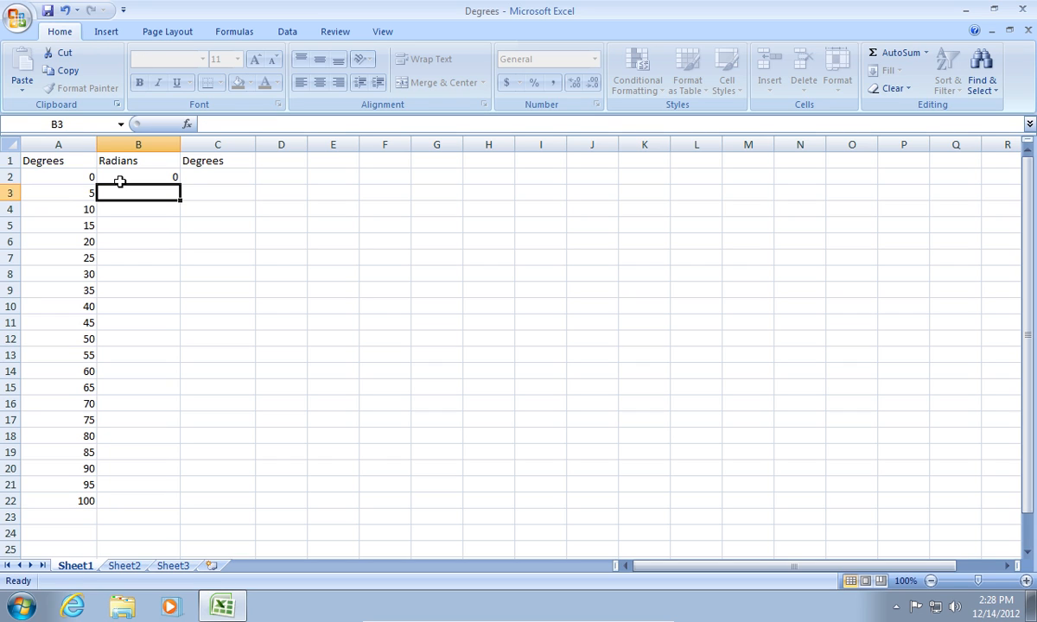
Fill the radians formula from B2 down to B22
click(139, 176)
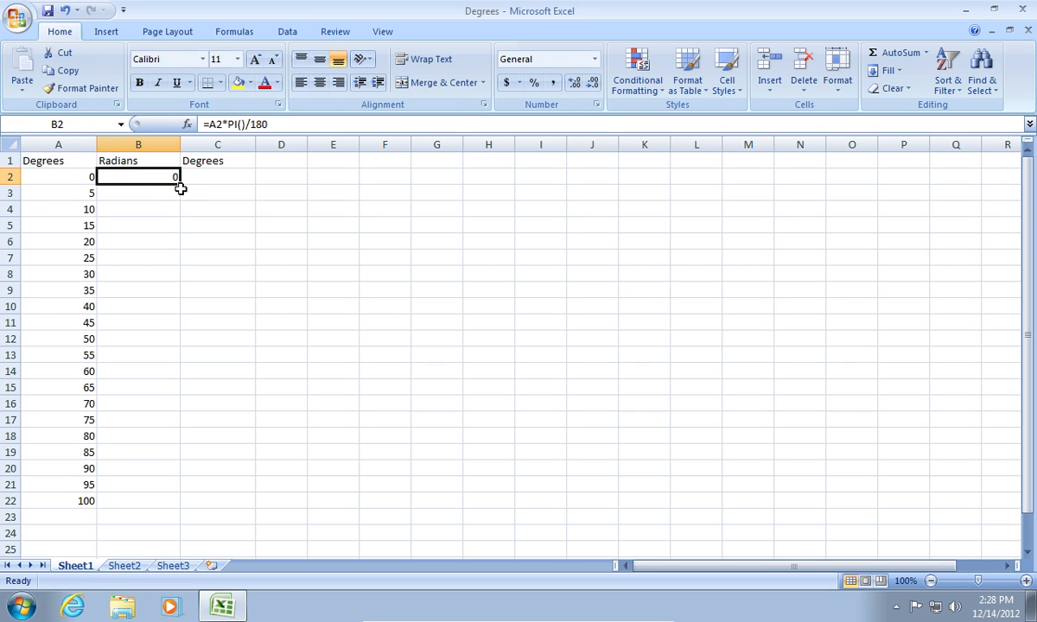
drag(178, 184, 162, 473)
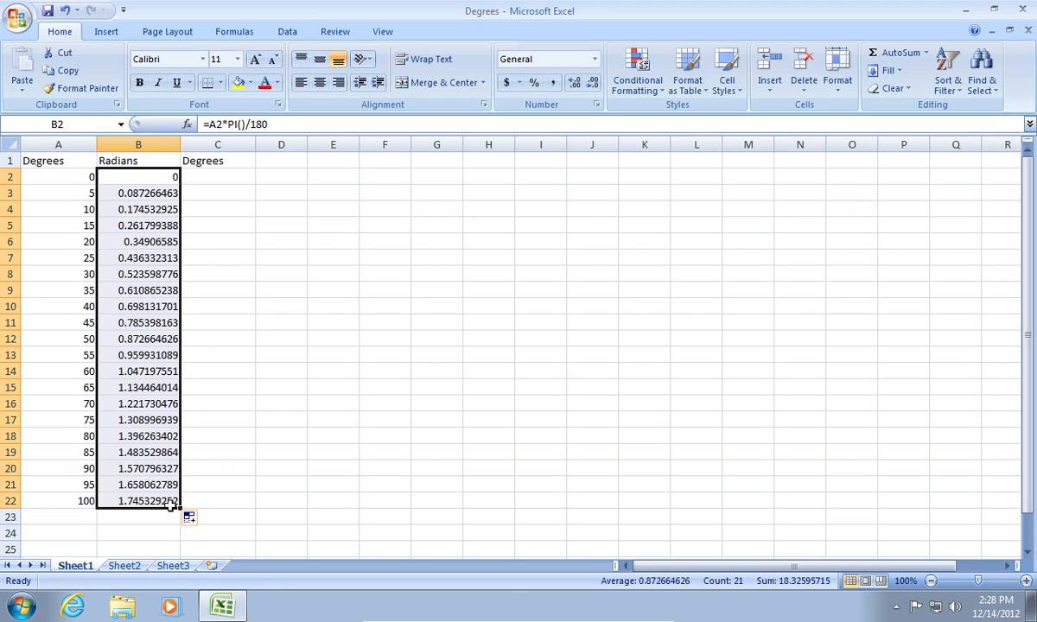
mouse_move(208, 182)
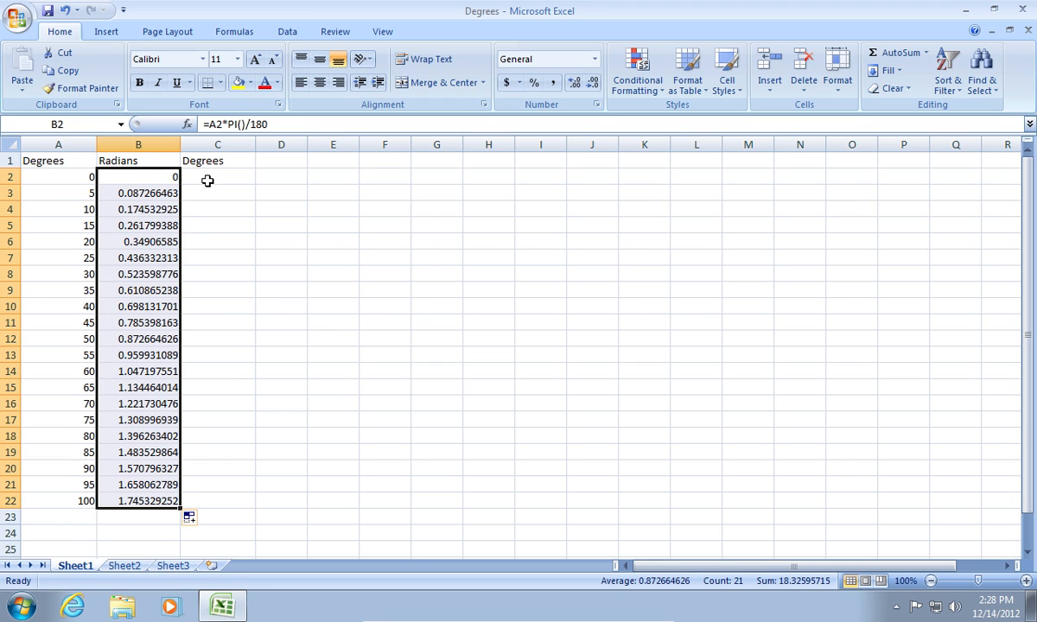
Enter =B2*180/PI() in C2 to convert the radians back to degrees
click(218, 177)
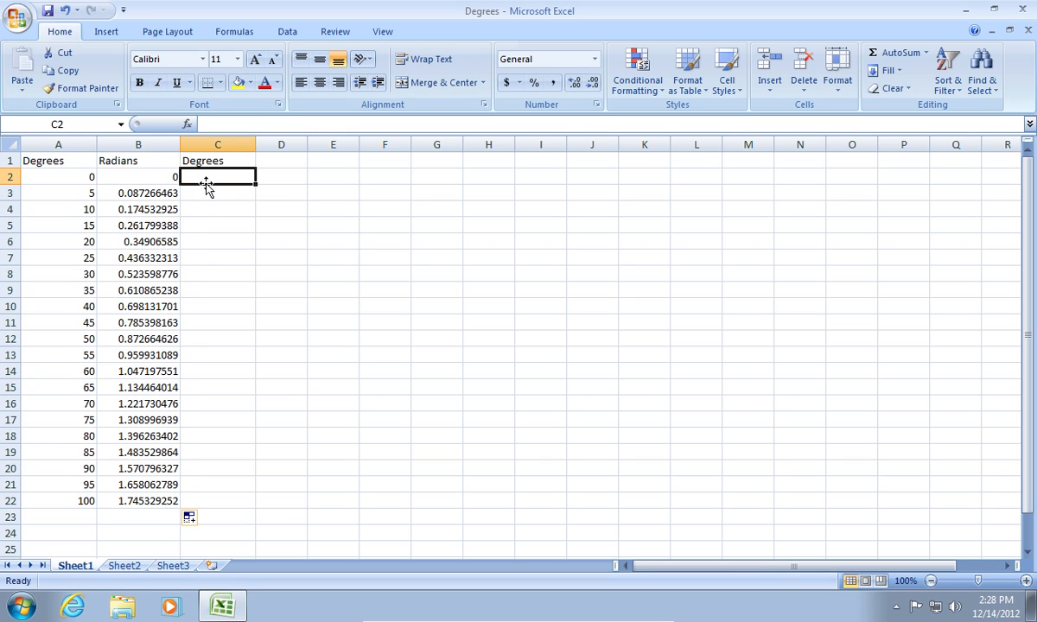
text(=)
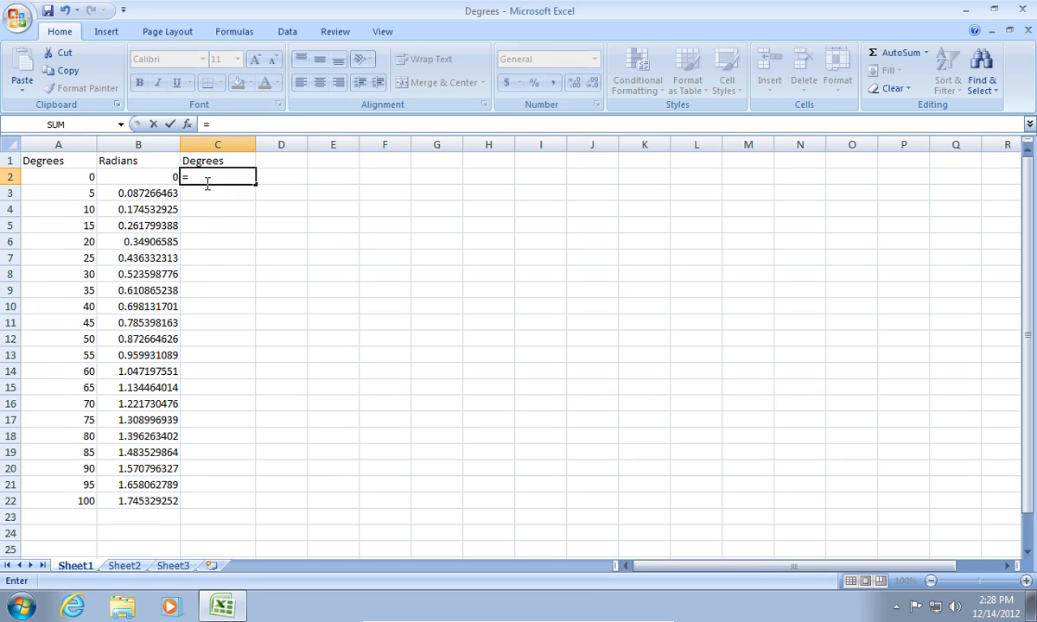
click(138, 176)
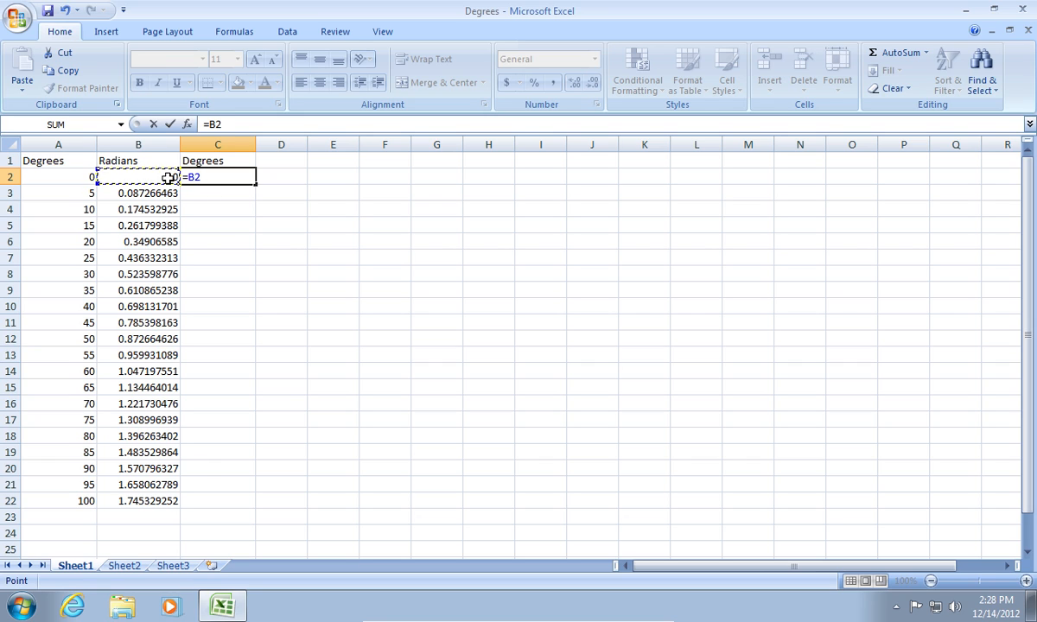
text(*)
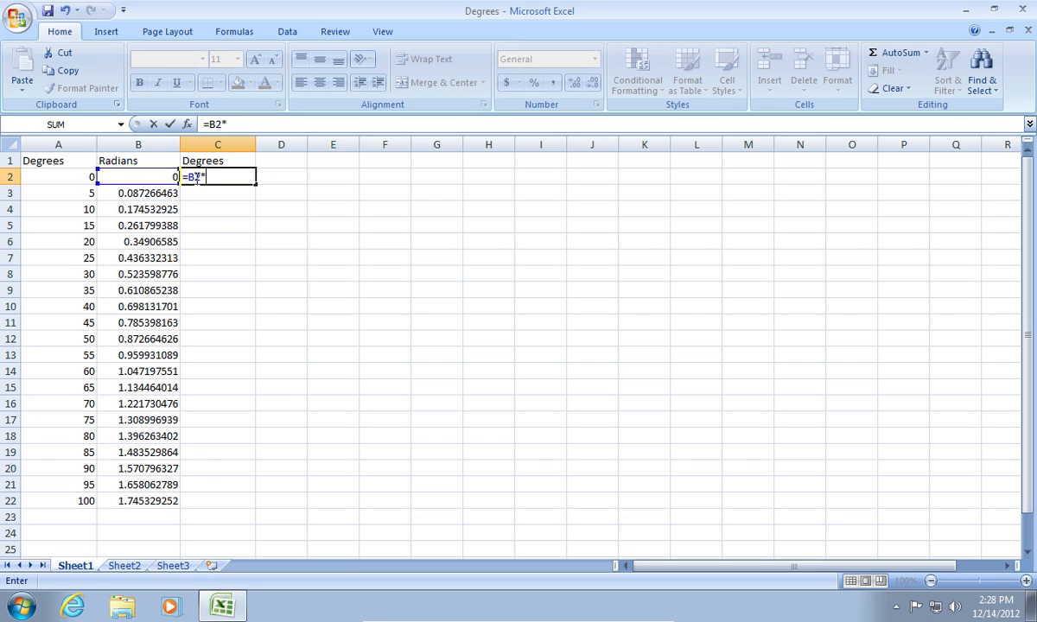
text(180)
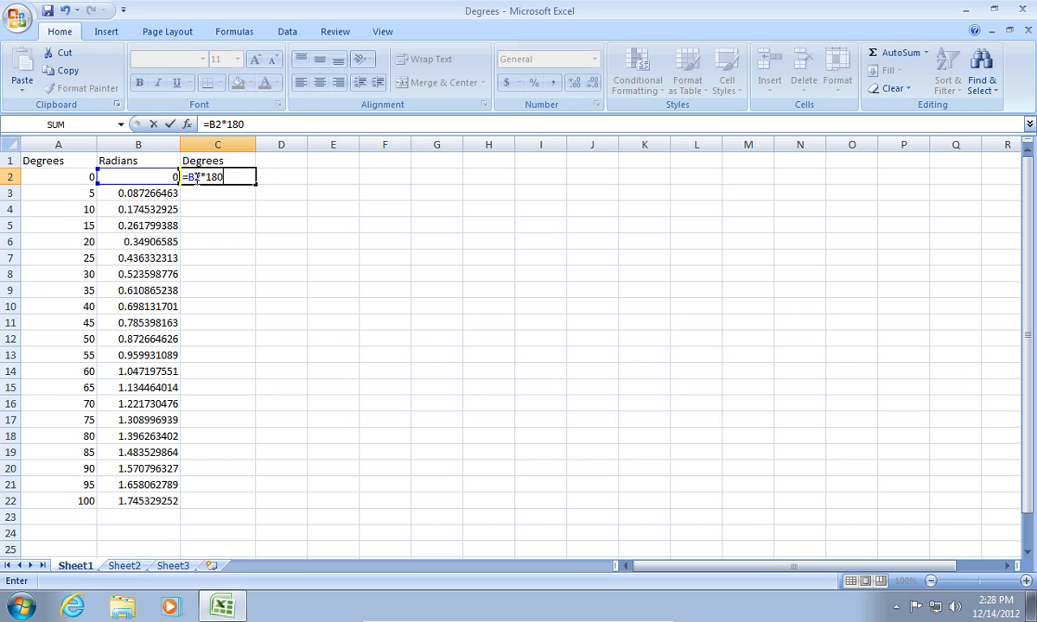
text(/pi)
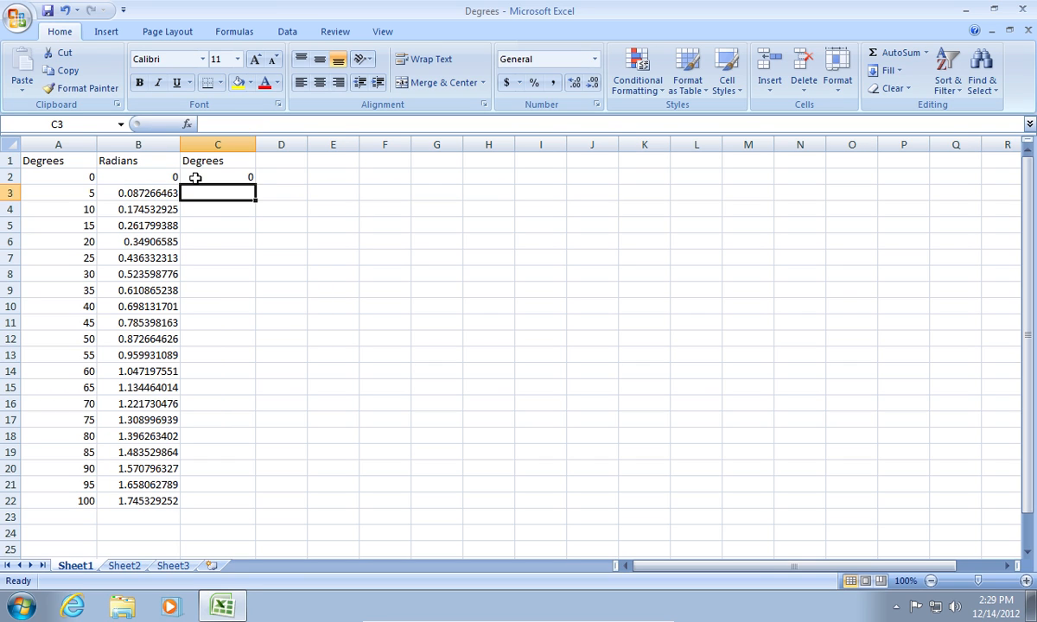
Fill the degrees formula from C2 down to C22
click(217, 176)
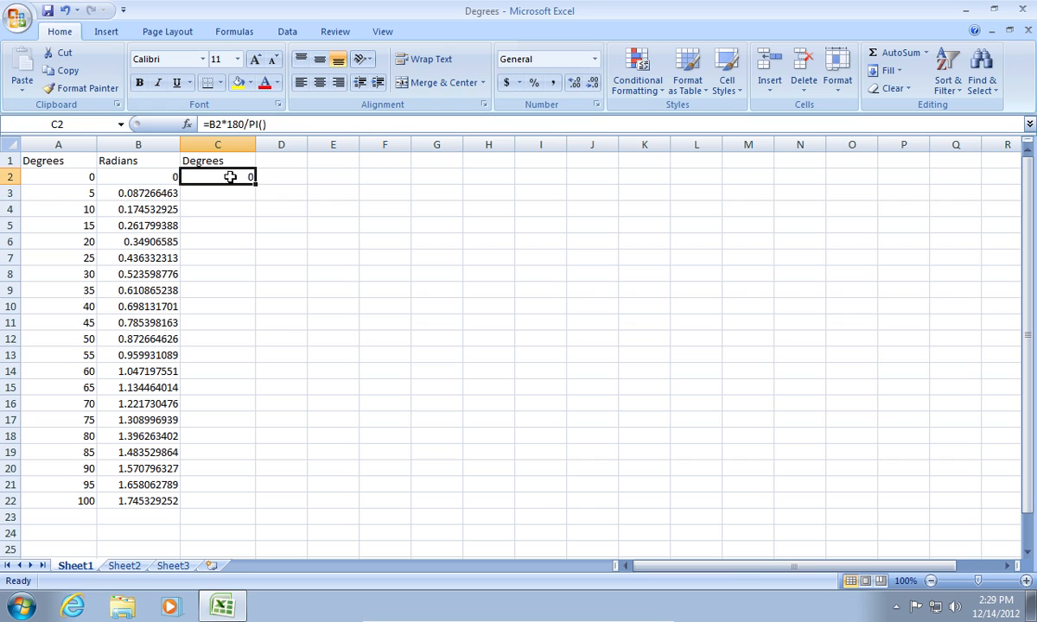
drag(231, 176, 232, 499)
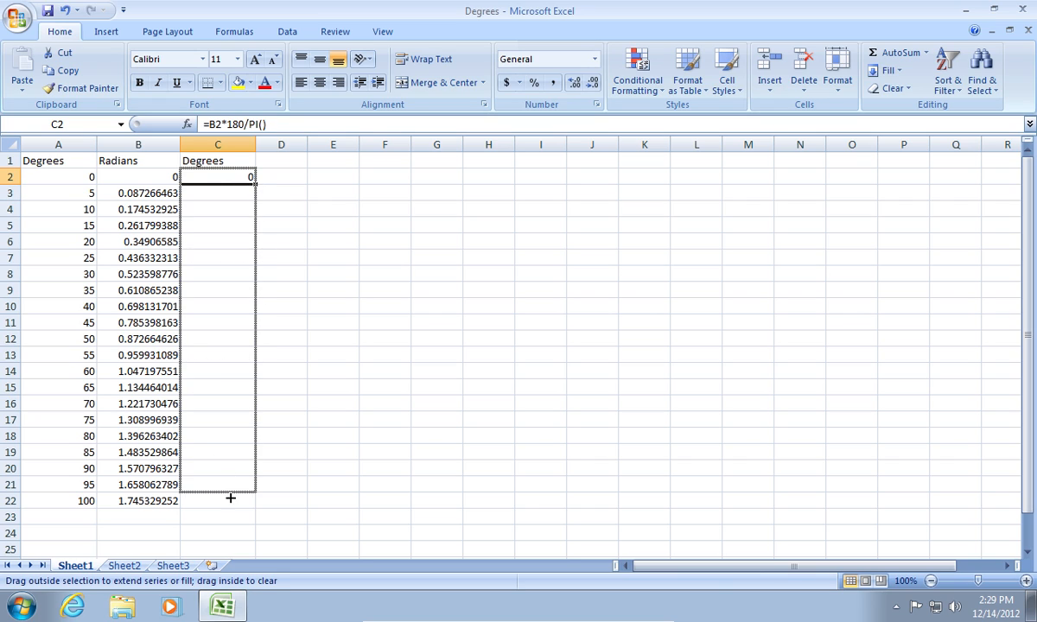
drag(252, 176, 252, 501)
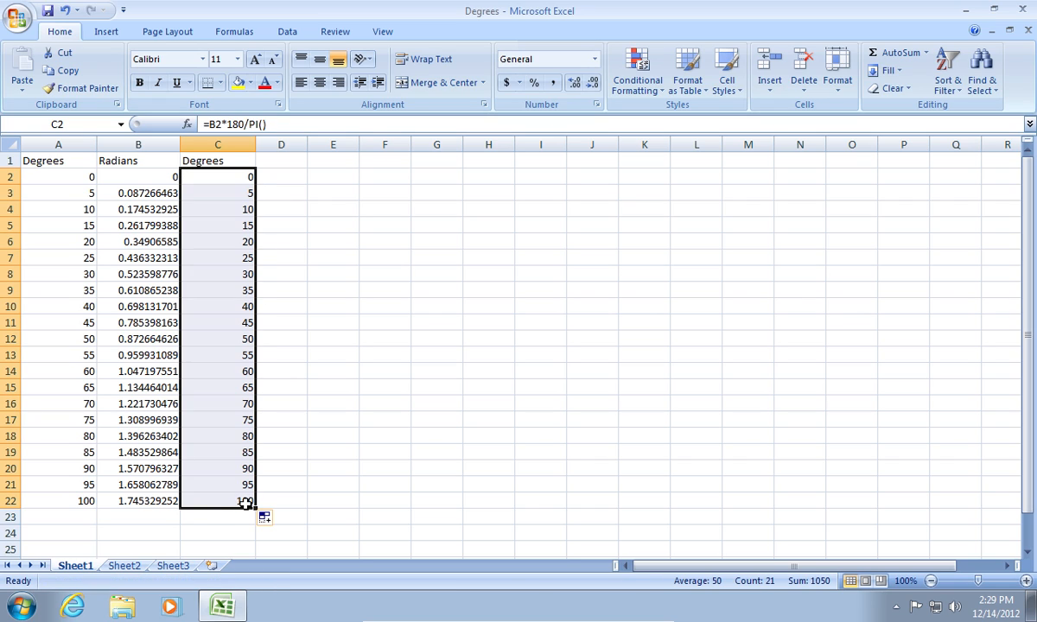